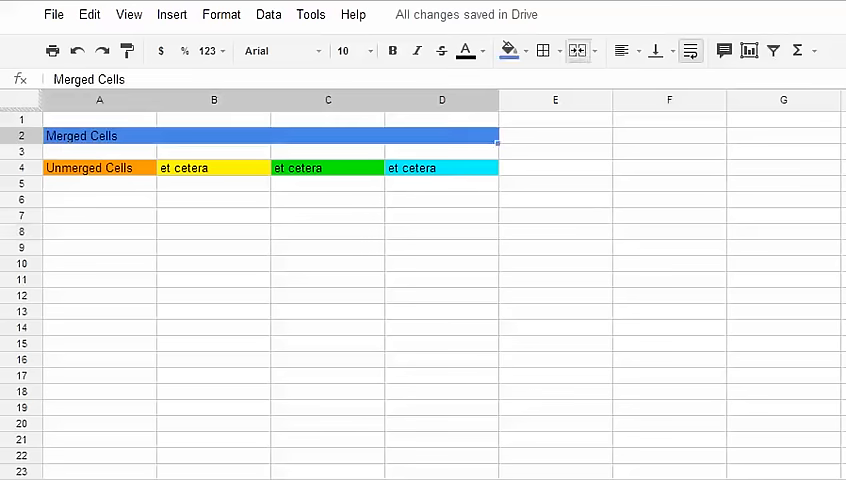
Inspect the table by selecting empty cells C1 and A1, cell A4, and the row 2 merged block
click(328, 119)
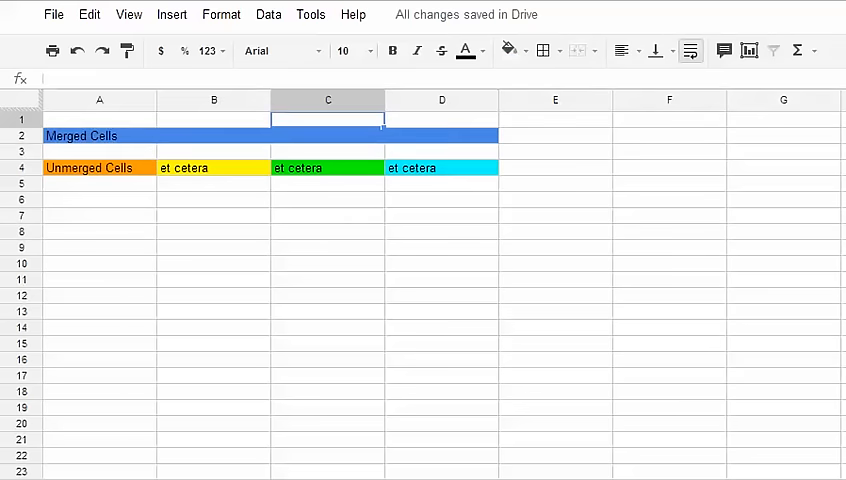
click(99, 119)
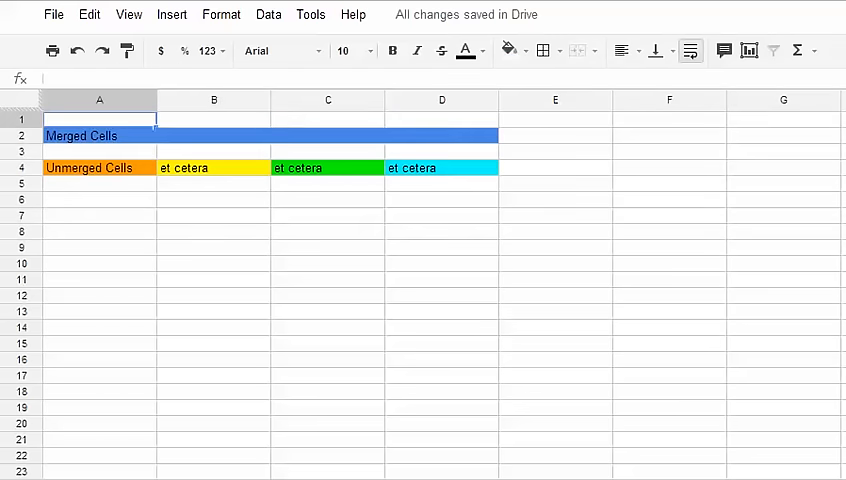
click(328, 119)
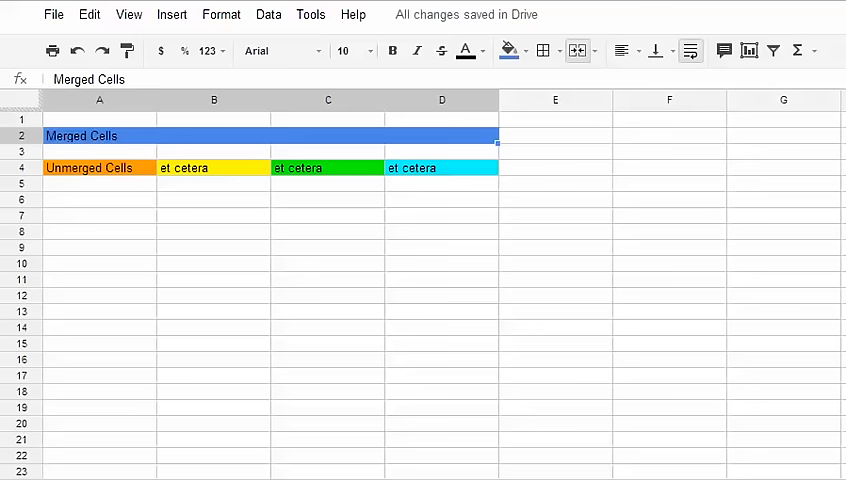
click(88, 167)
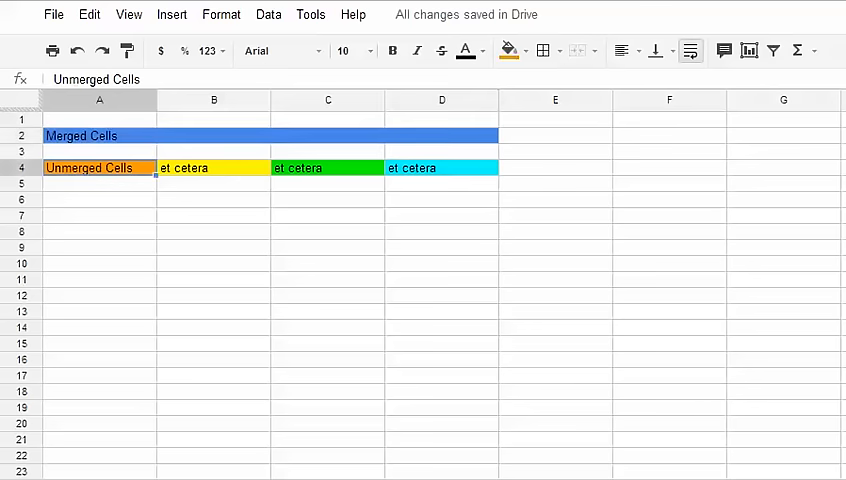
click(441, 167)
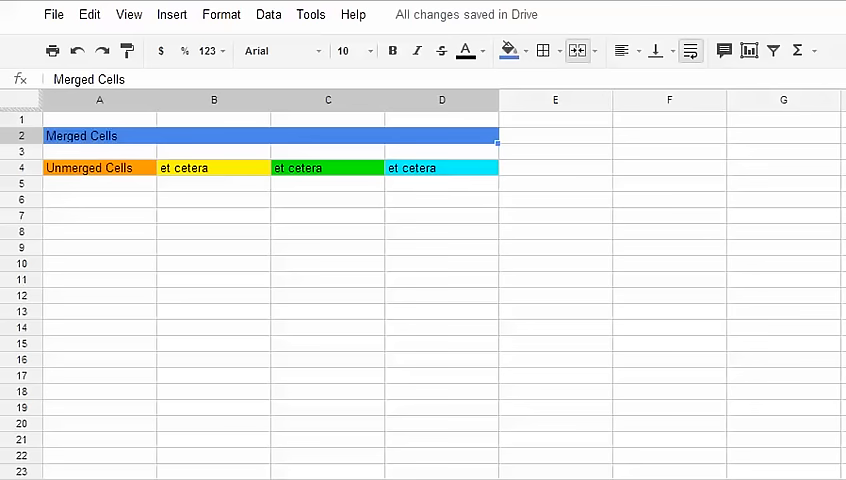
mouse_move(576, 51)
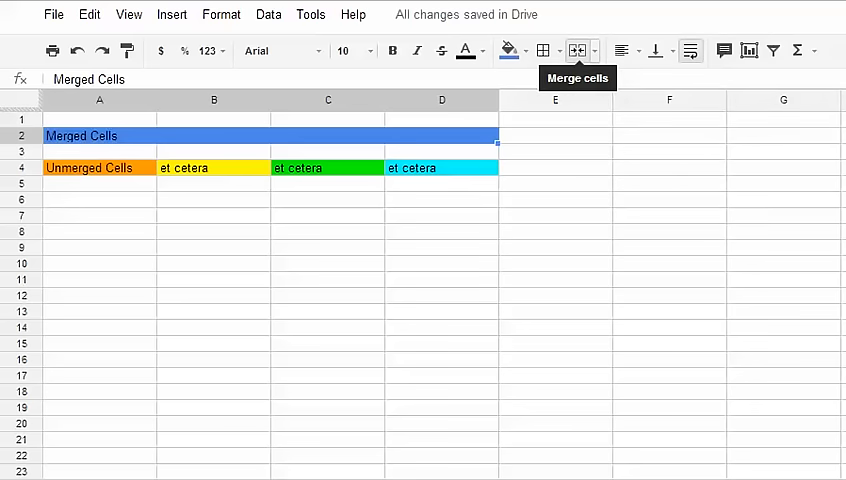
Unmerge the row 2 'Merged Cells' block, then check that C2 and D2 are separate cells
click(591, 51)
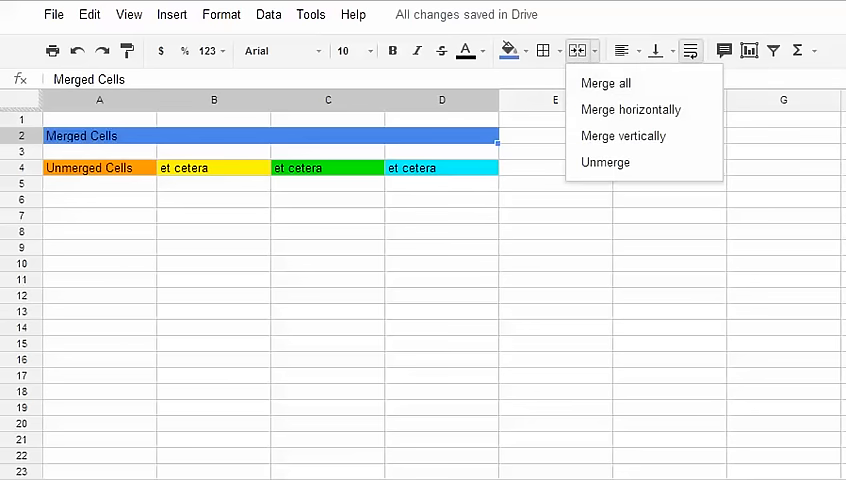
mouse_move(623, 135)
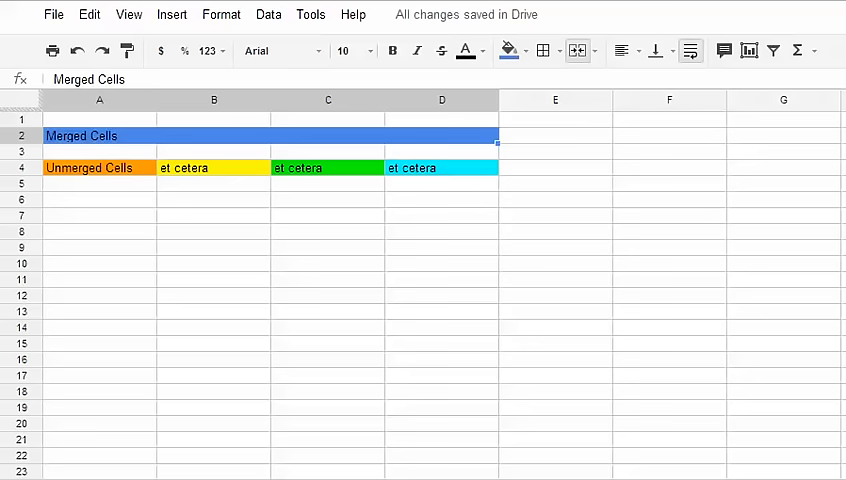
mouse_move(577, 51)
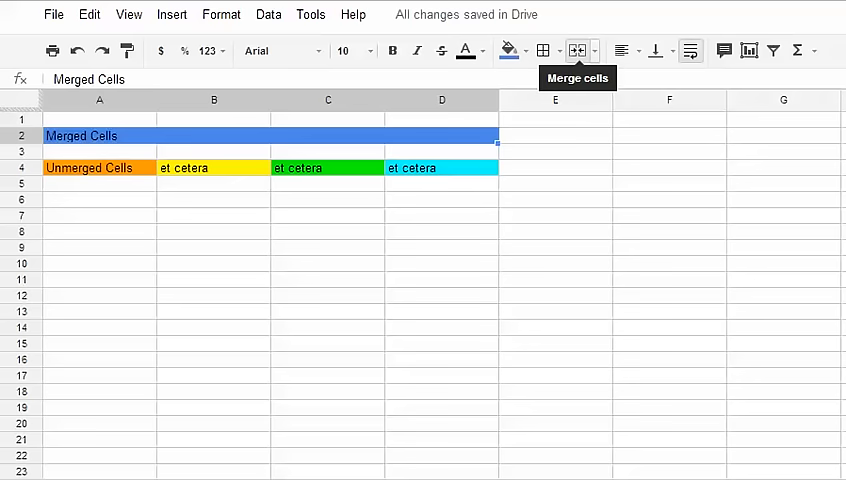
click(578, 51)
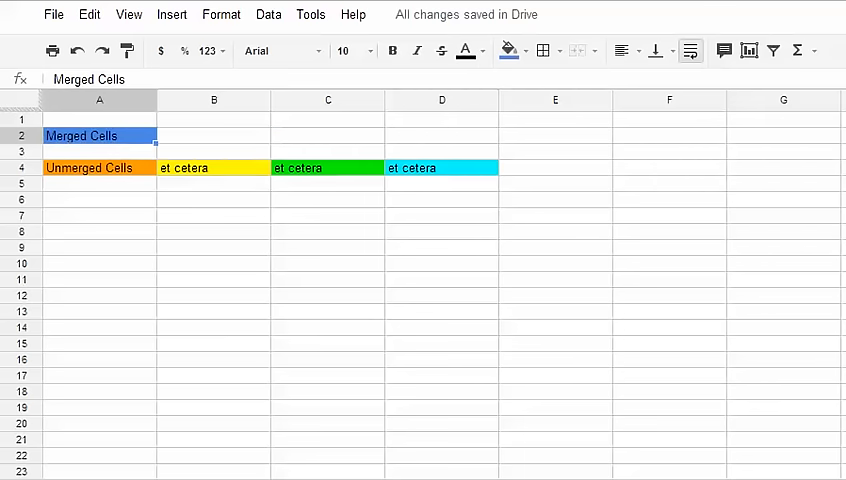
click(327, 135)
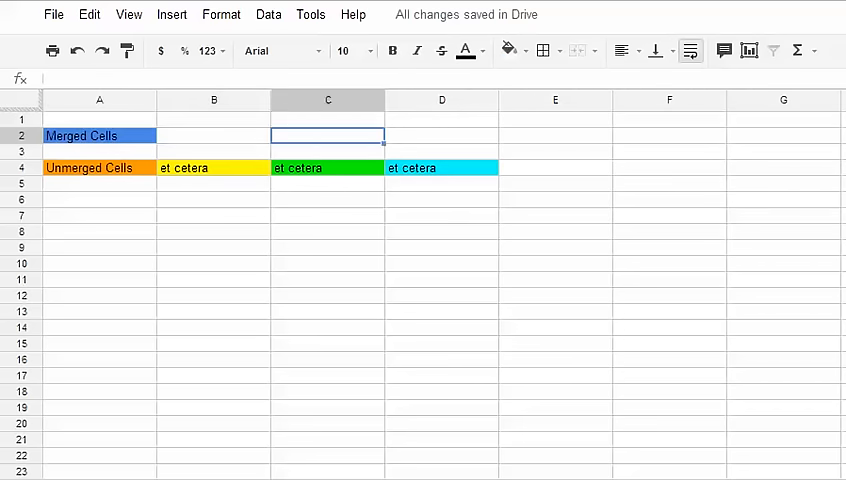
click(441, 135)
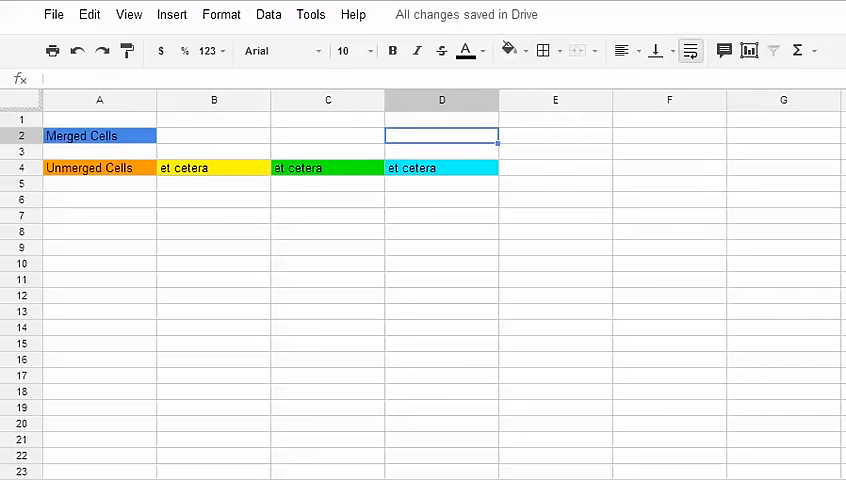
click(213, 199)
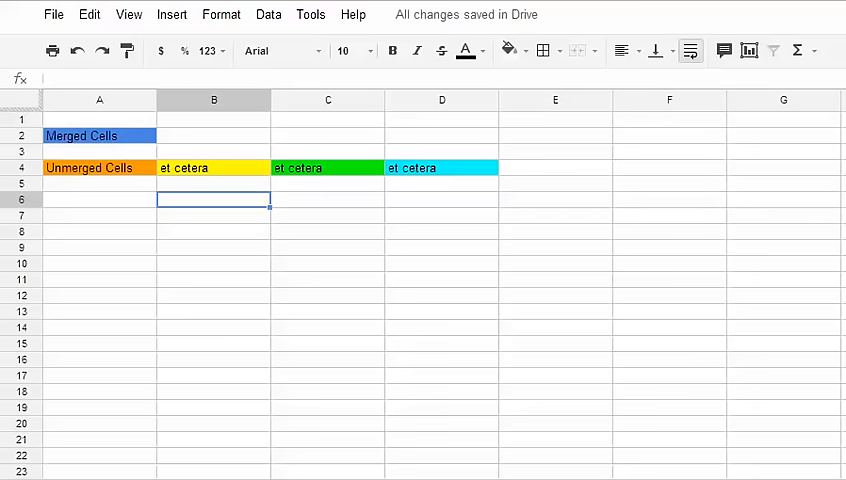
click(95, 167)
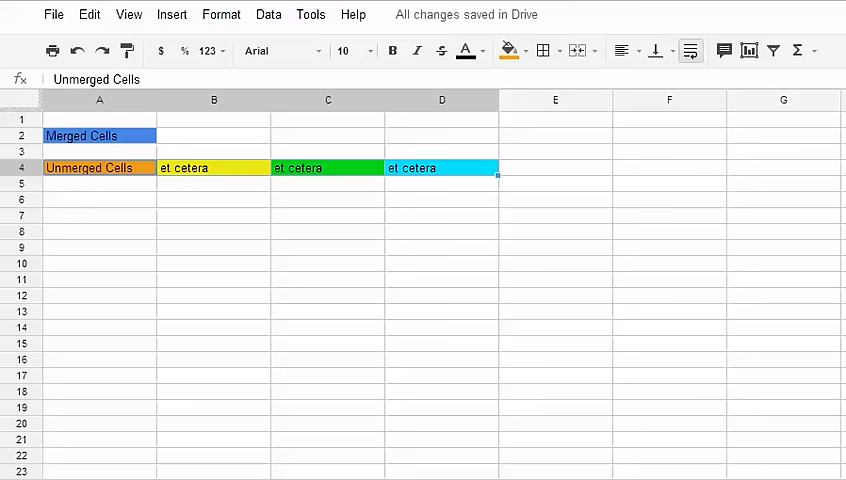
mouse_move(573, 51)
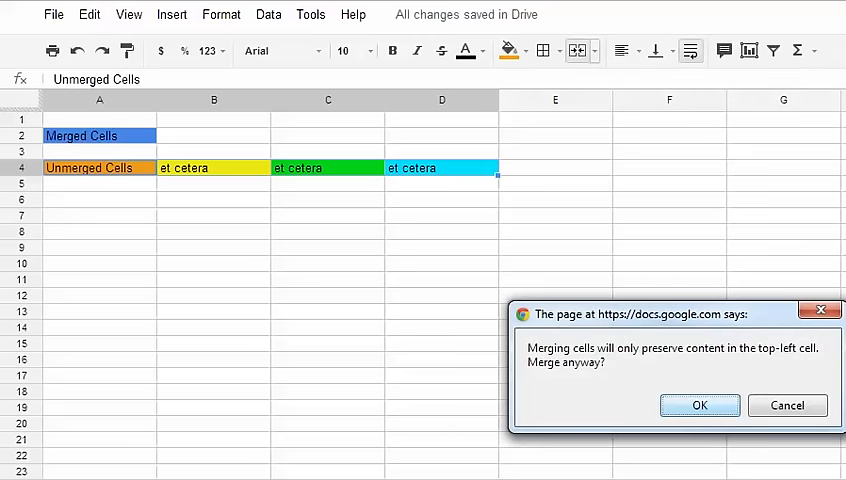
Accept the merge warning and select the new orange 'Unmerged Cells' block spanning A4 to D4
click(699, 405)
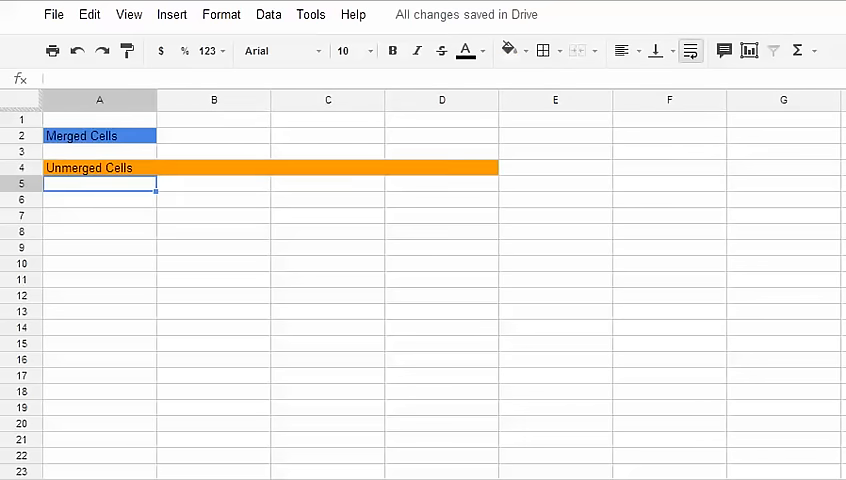
click(89, 167)
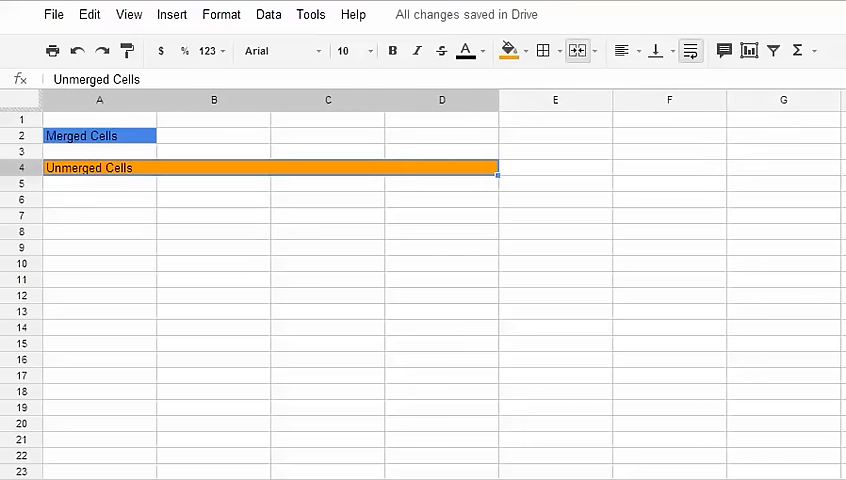